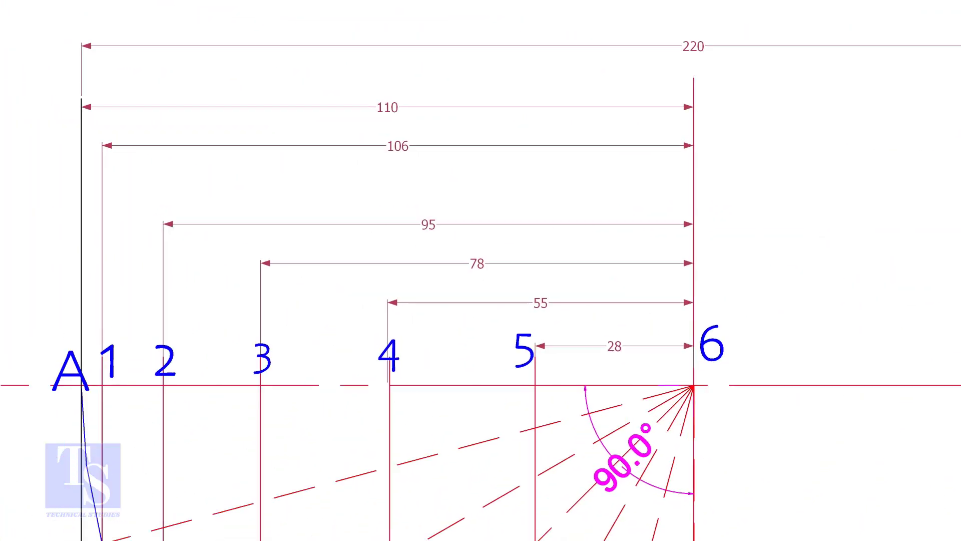
scroll("up", 3)
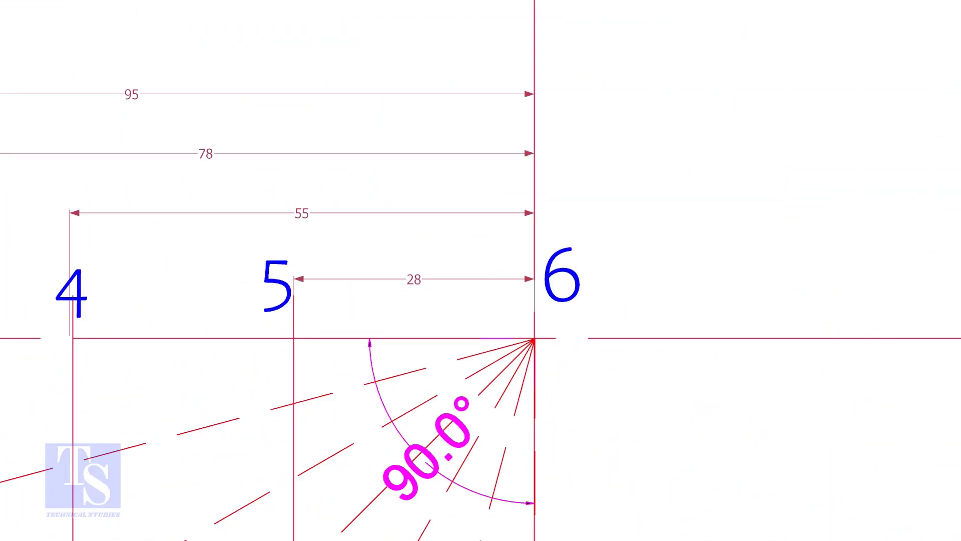